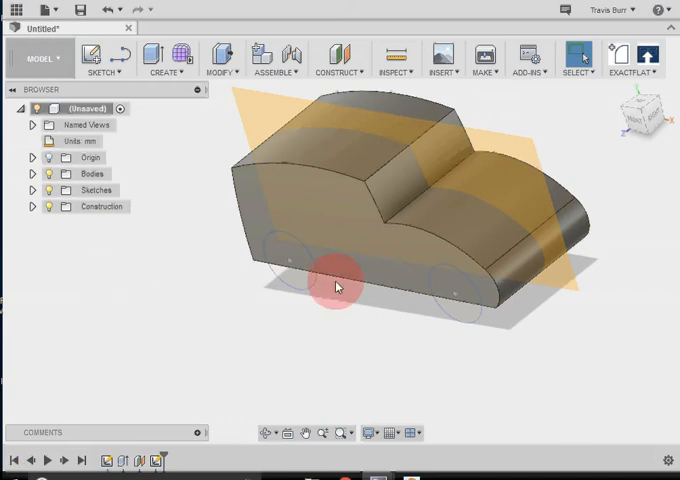
mouse_move(408, 332)
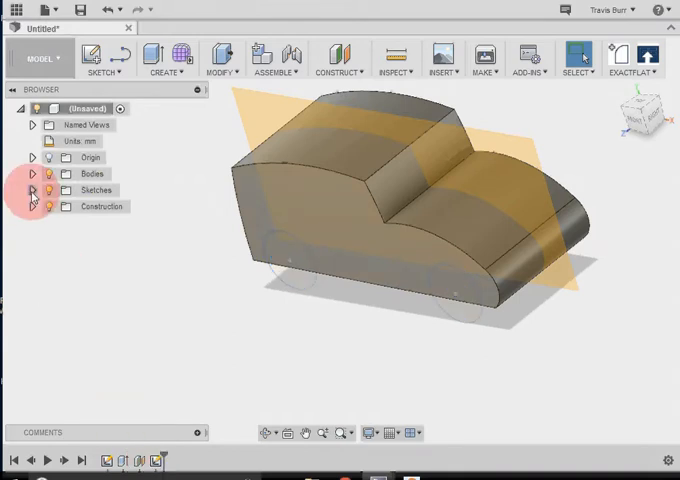
Show the wheel circle sketches from the Browser's Sketches folder, then collapse the folder.
left_click(32, 190)
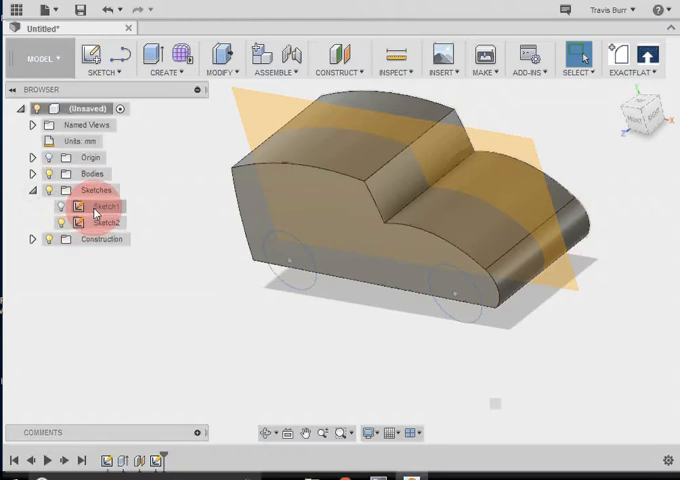
left_click(100, 220)
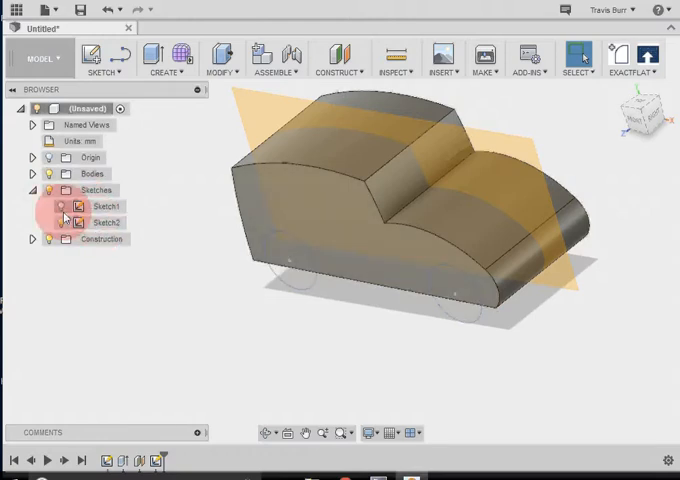
left_click(32, 190)
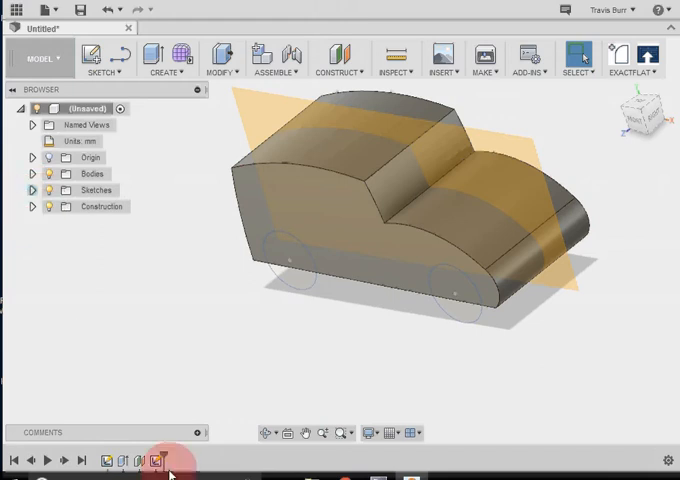
left_click(276, 262)
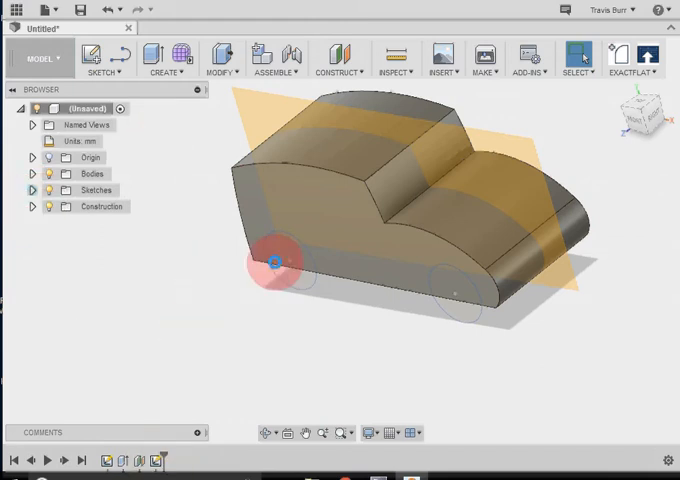
mouse_move(174, 118)
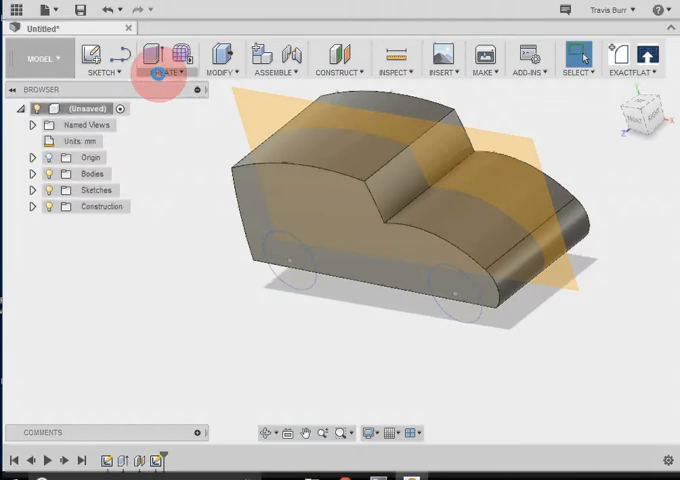
Start an Extrude from the Create menu.
left_click(168, 58)
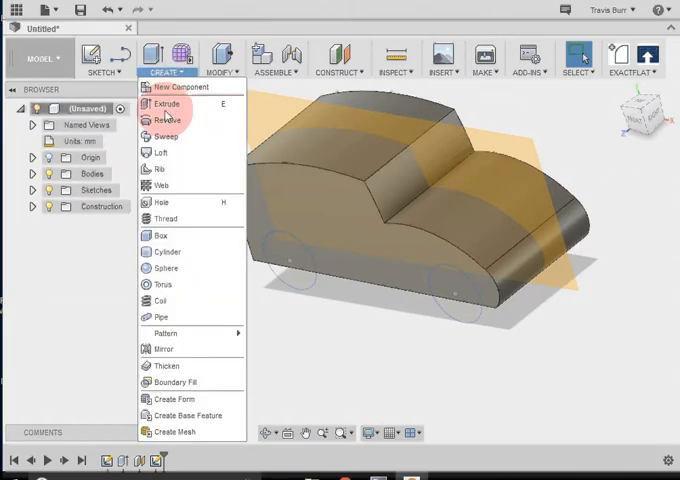
mouse_move(210, 132)
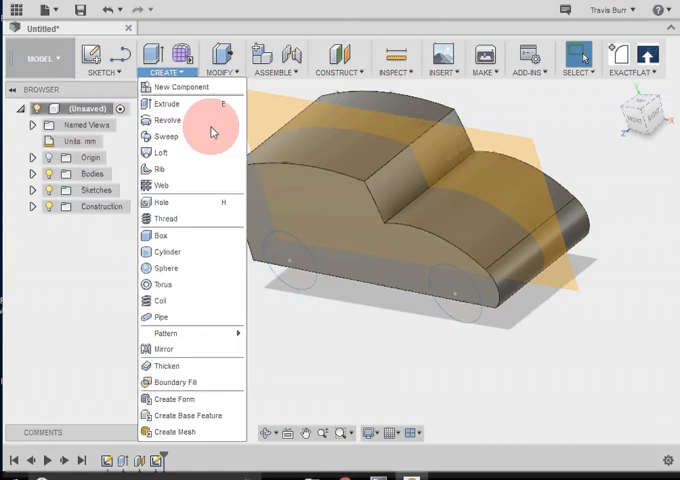
mouse_move(164, 104)
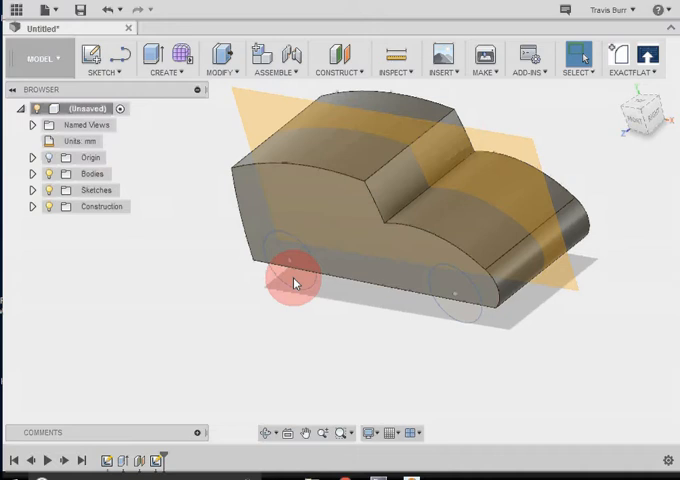
left_click(168, 56)
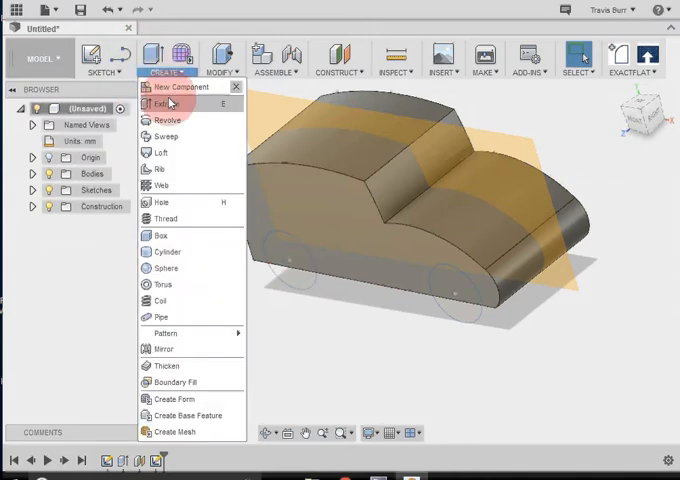
left_click(160, 104)
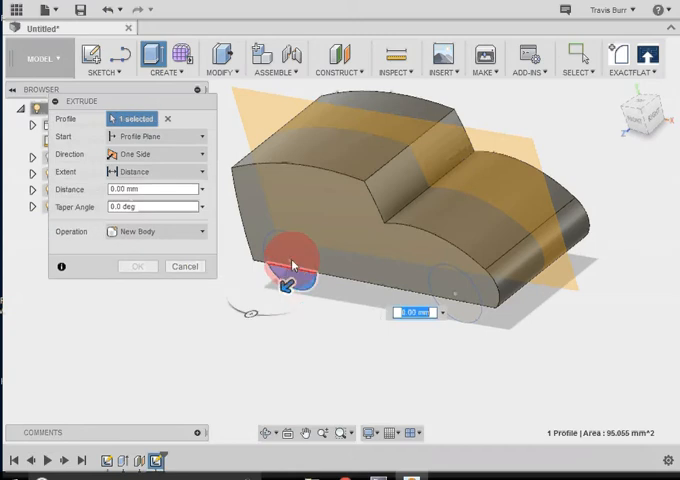
Select the wheel circle profiles and drag the extrusion depth to about -18 mm into the body.
left_click(464, 312)
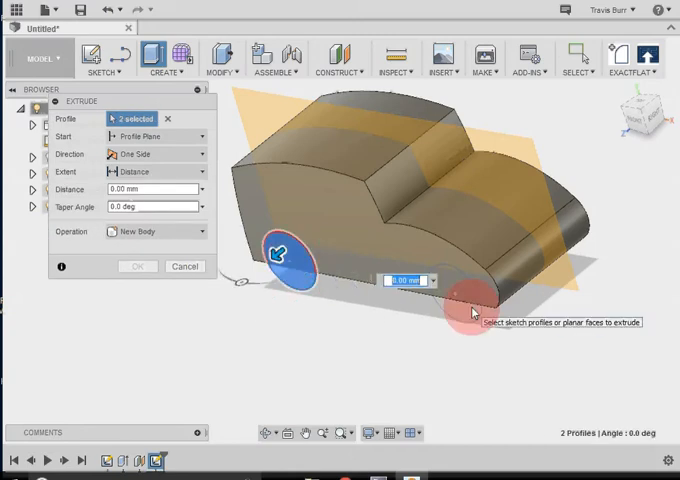
left_click(444, 290)
type("-10")
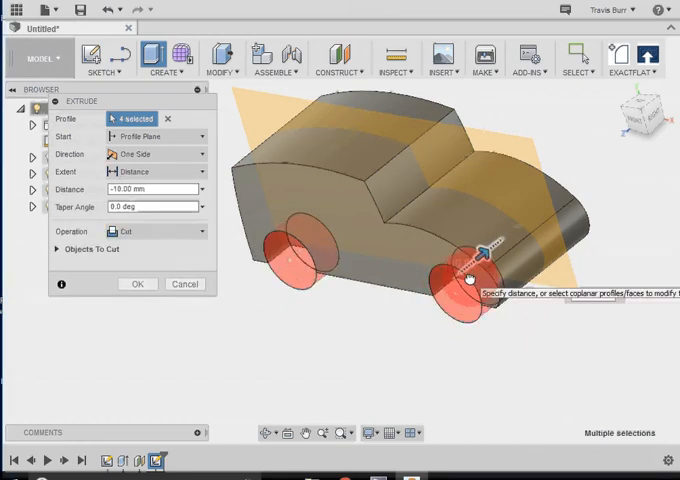
left_click_drag(480, 250, 500, 264)
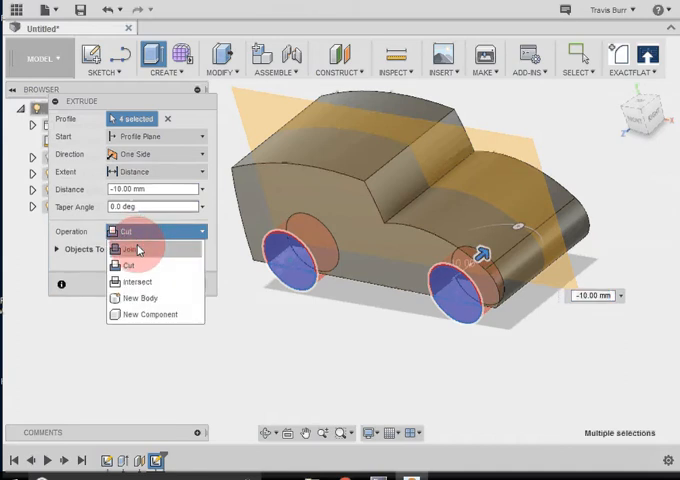
Change the extrude operation from Intersect to Cut, keeping the -18 mm distance.
left_click(130, 248)
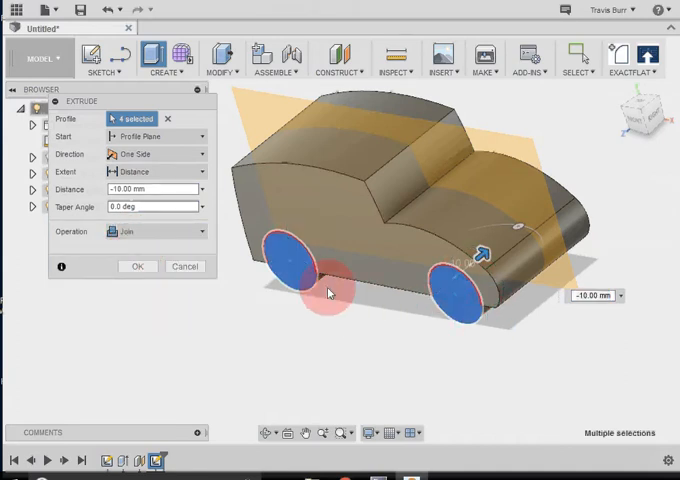
left_click(200, 232)
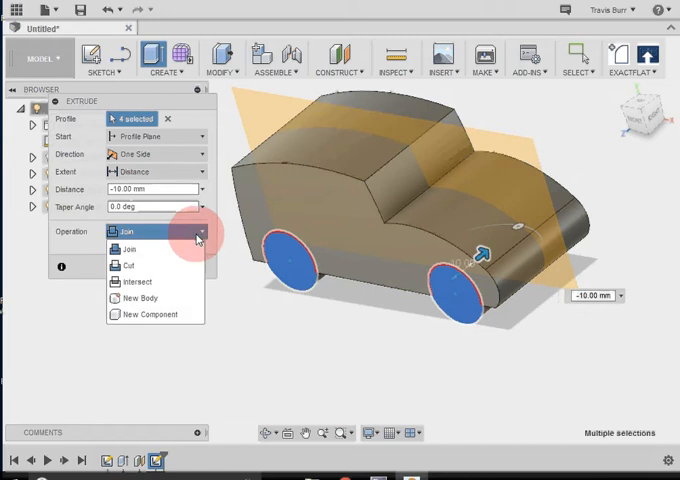
left_click(136, 280)
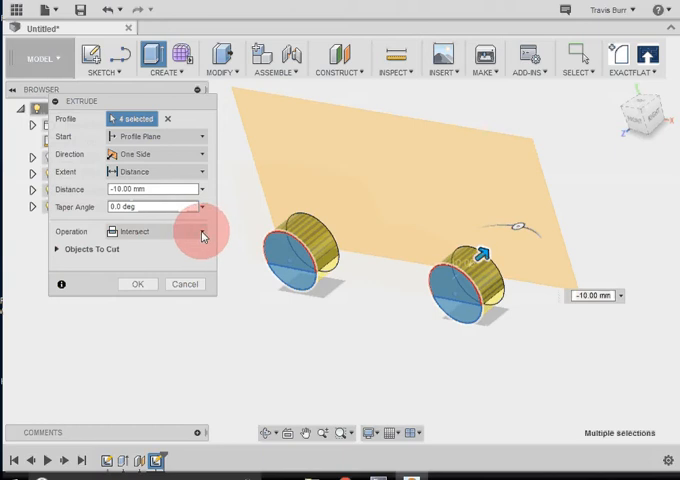
mouse_move(204, 236)
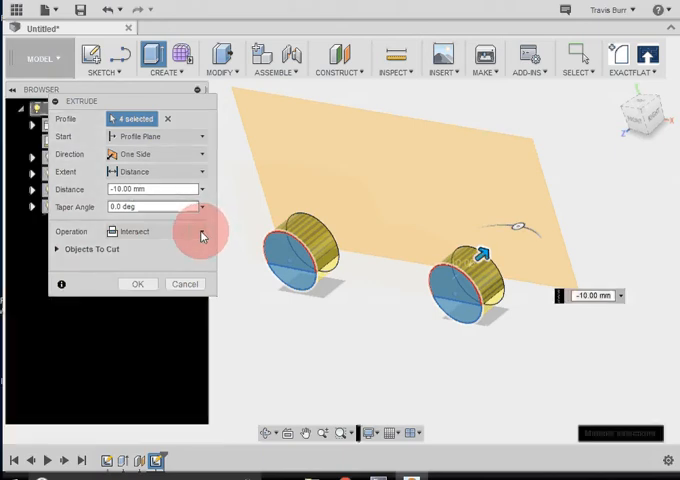
left_click(156, 232)
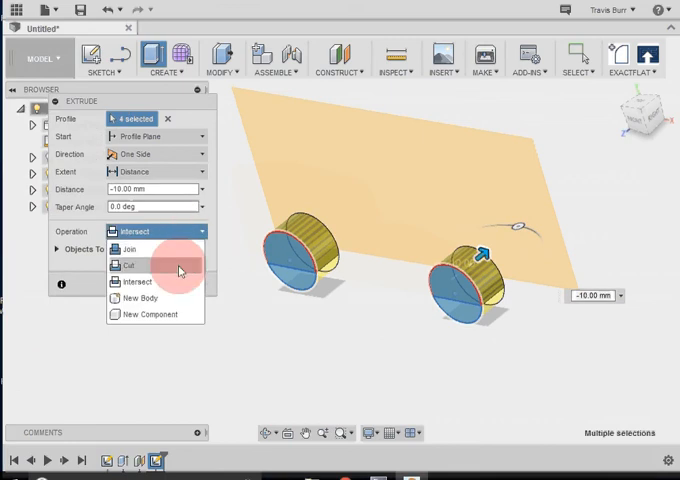
left_click(128, 264)
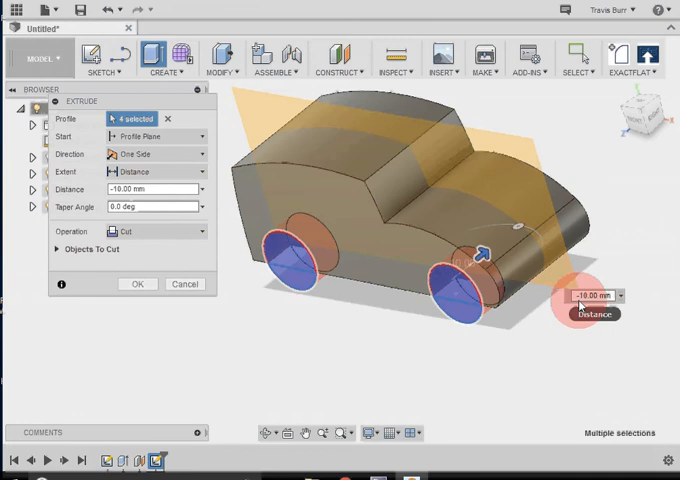
left_click(136, 284)
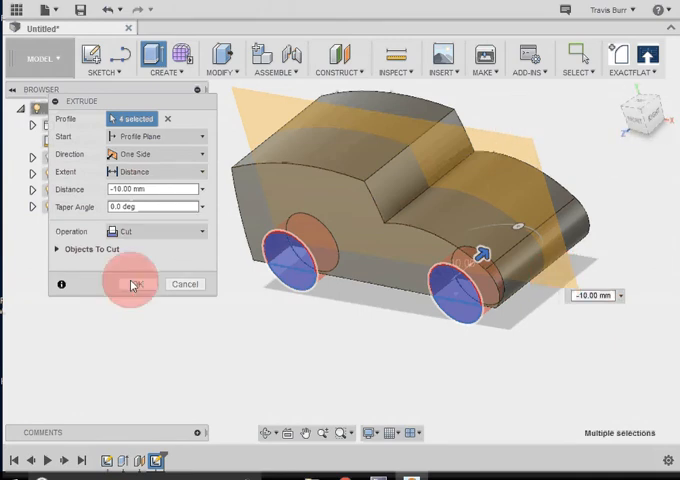
Confirm the wheel-well cut, then start a Mirror feature from the Create menu.
left_click(132, 284)
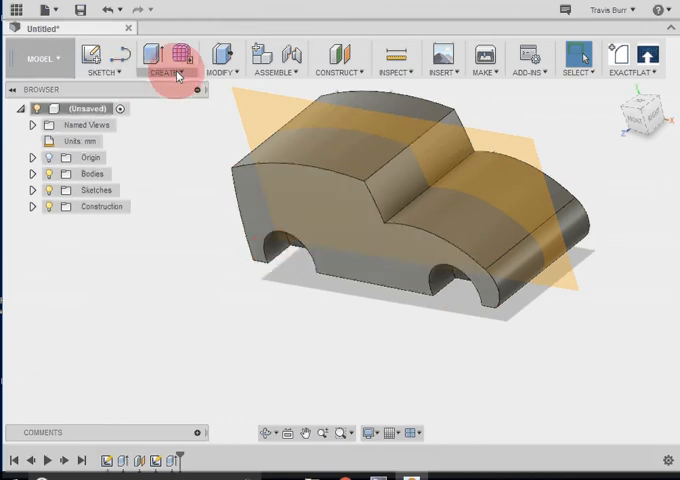
left_click(160, 58)
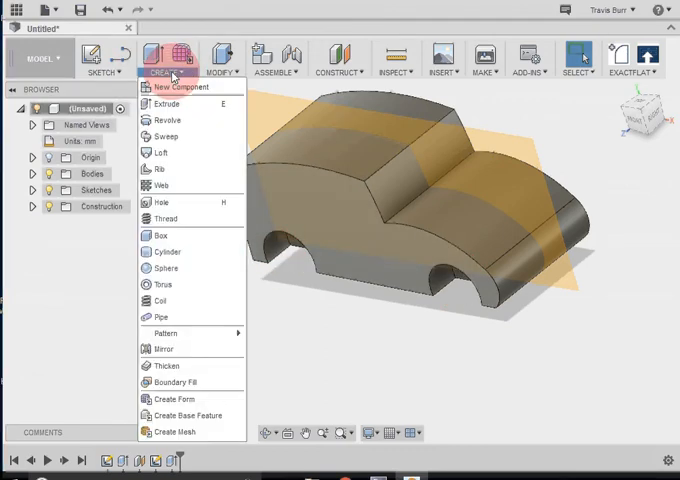
mouse_move(162, 348)
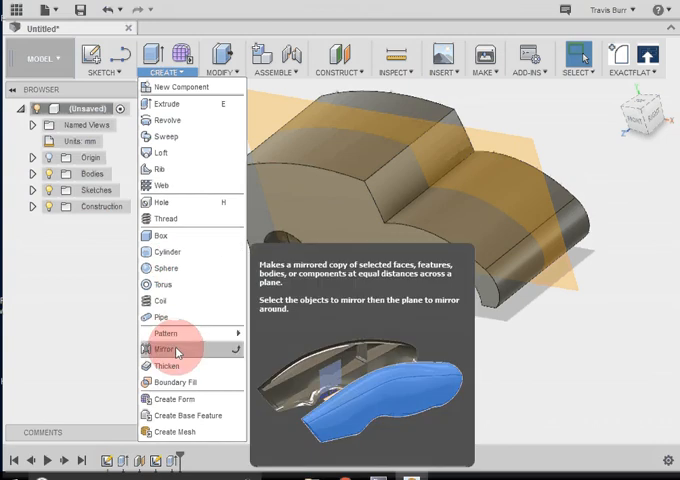
left_click(164, 348)
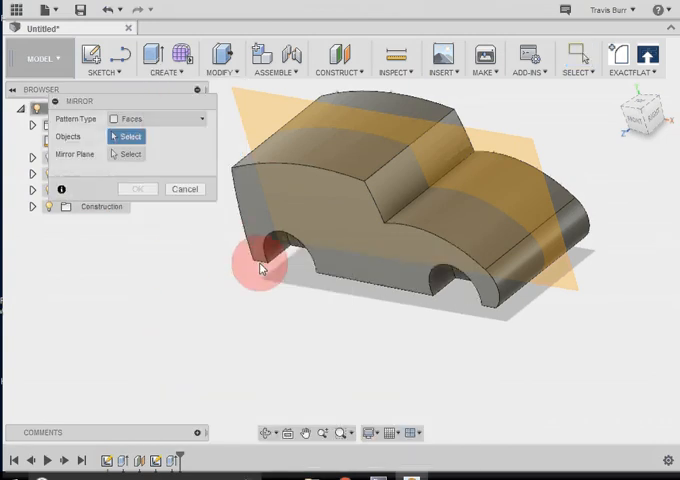
Select the four wheel-well faces as the objects to mirror.
left_click(278, 258)
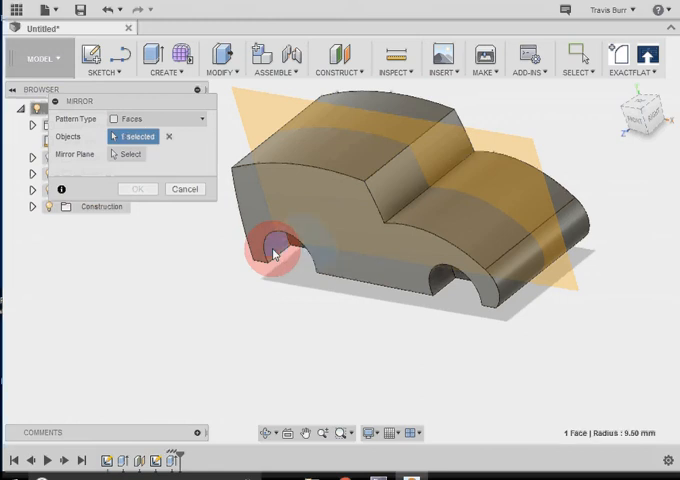
left_click(438, 280)
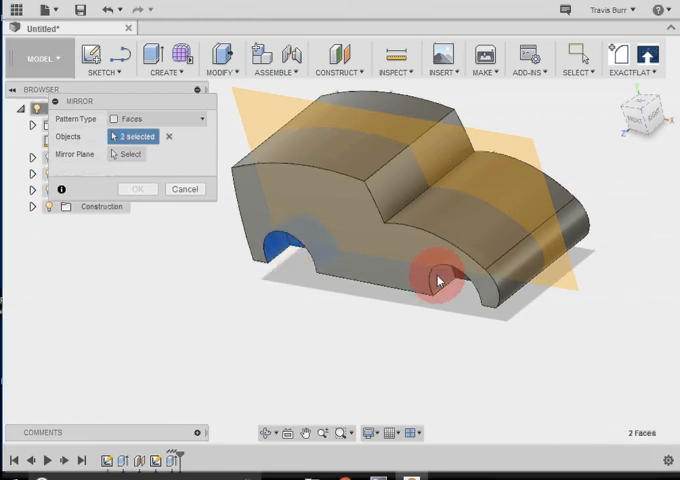
left_click(450, 280)
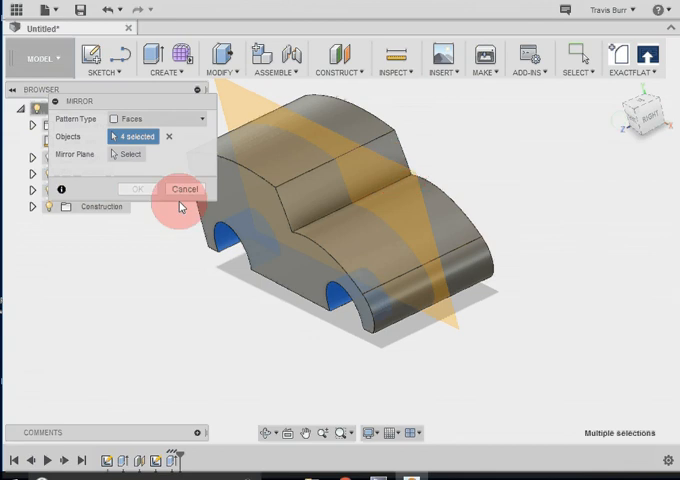
mouse_move(128, 160)
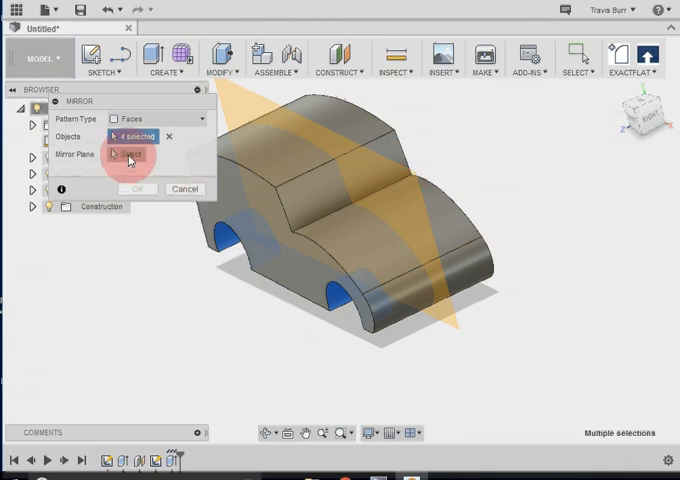
Choose the work plane as the mirror plane and confirm the mirror.
left_click(128, 152)
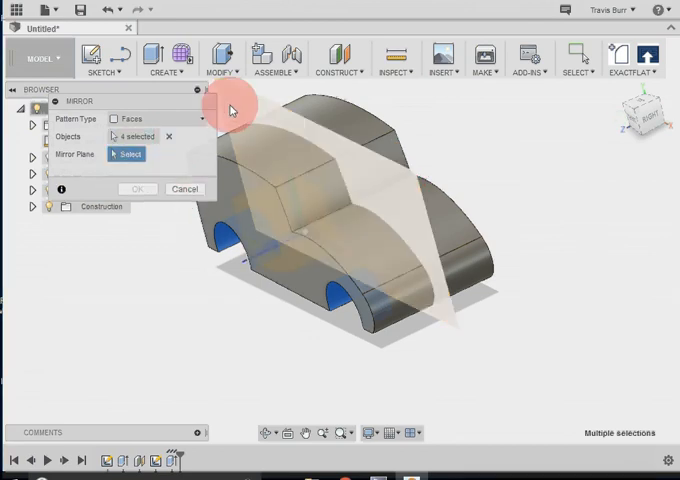
mouse_move(238, 106)
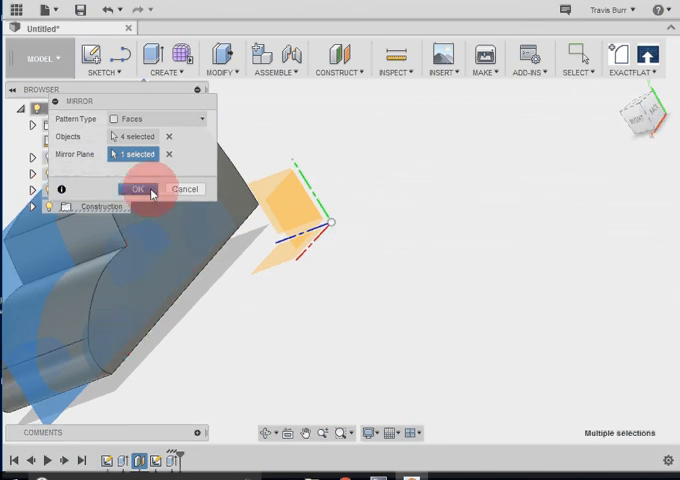
left_click(136, 188)
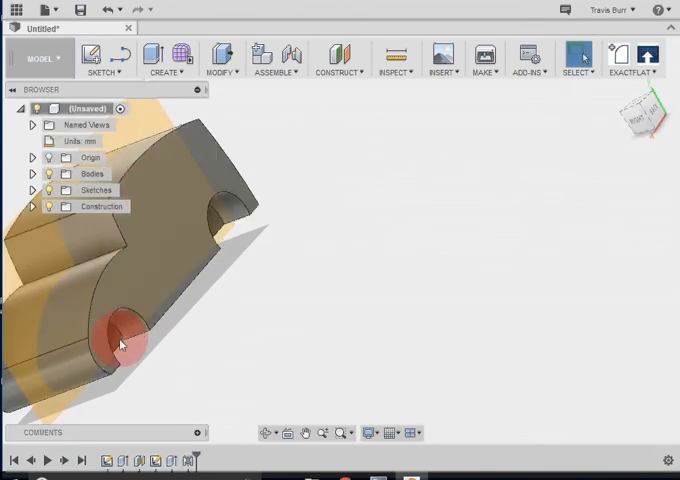